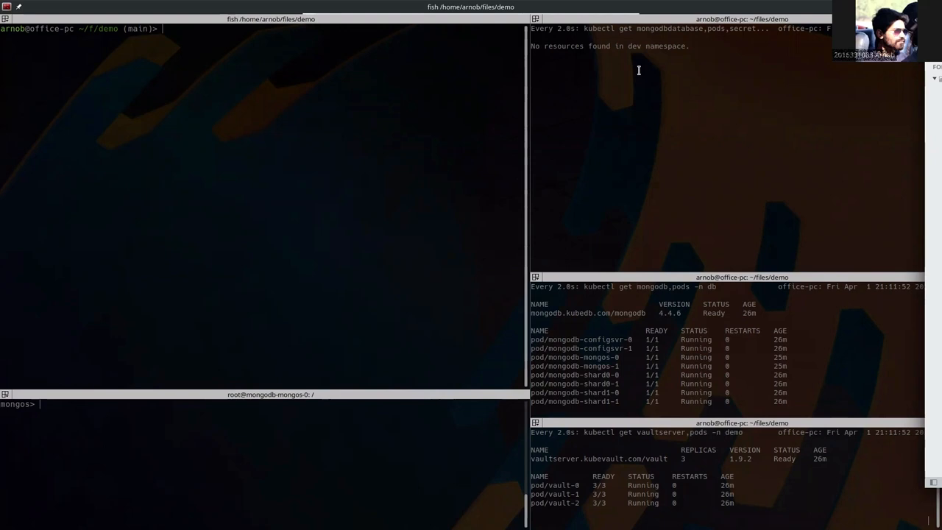
{"action": "mouse_move", "coordinate": [664, 233]}
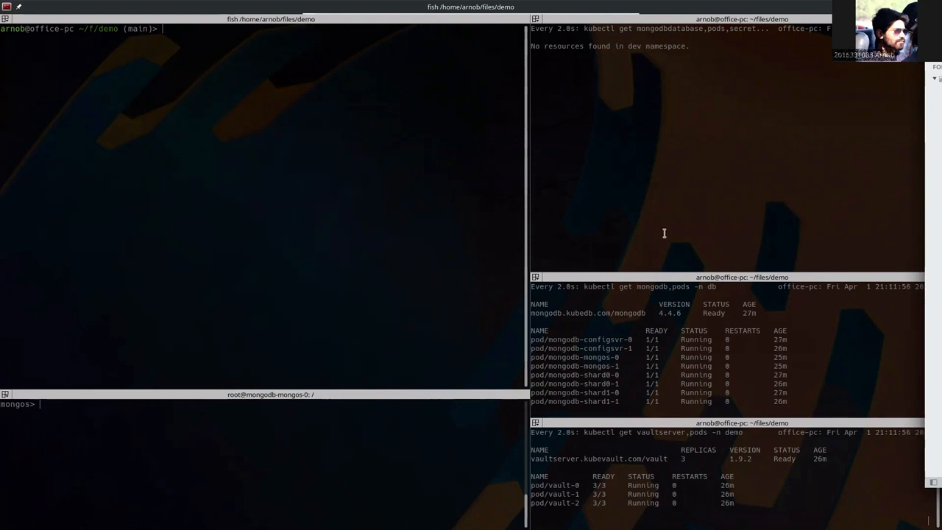
{"action": "mouse_move", "coordinate": [718, 339]}
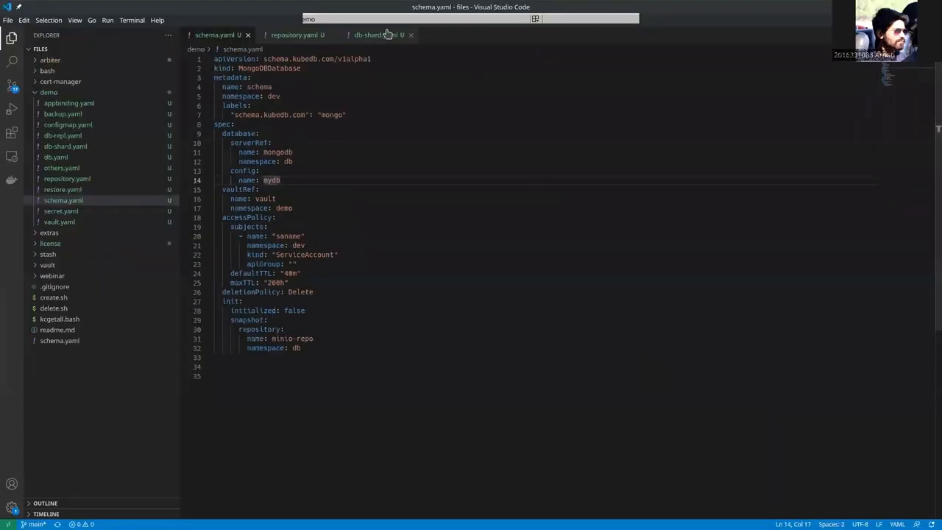
Review db-shard.yaml's name, allowed namespaces selector on kubernetes.io/metadata.name and WipeOut termination policy.
{"action": "left_click", "coordinate": [377, 36]}
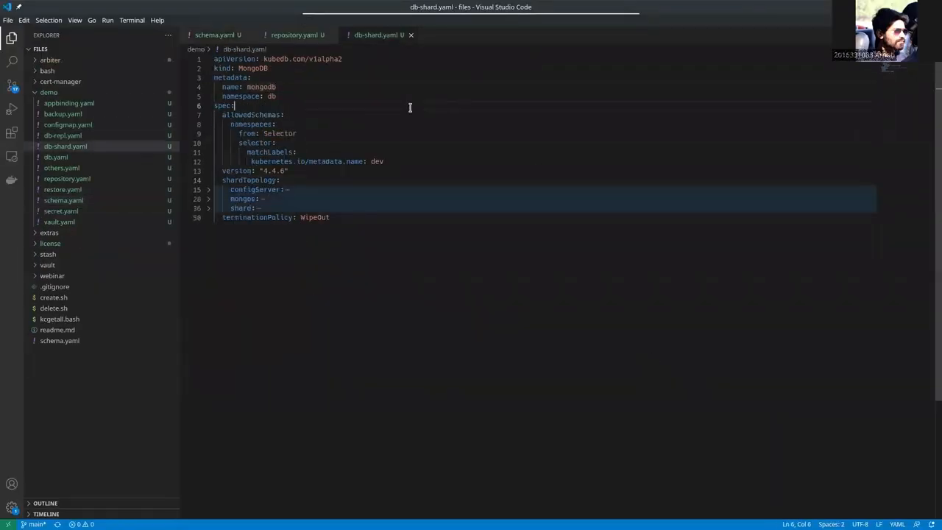
{"action": "double_click", "coordinate": [260, 86]}
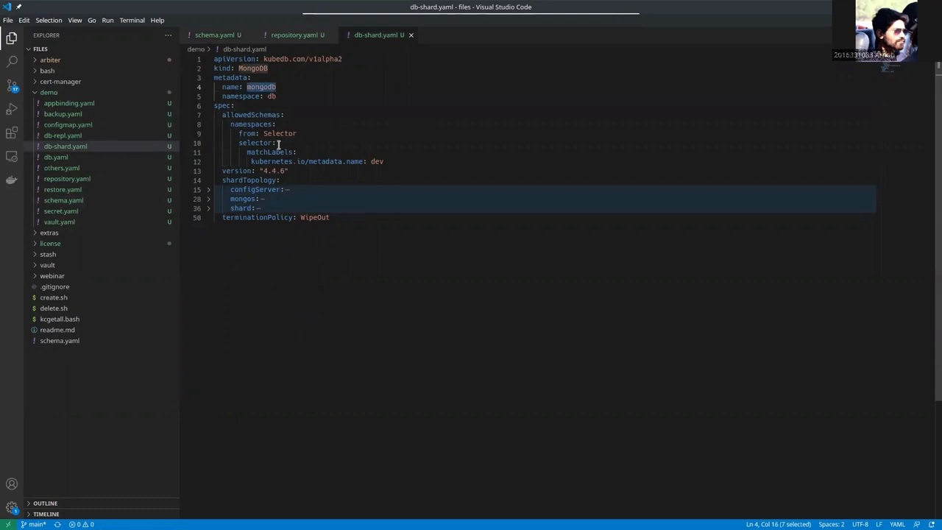
{"action": "double_click", "coordinate": [250, 114]}
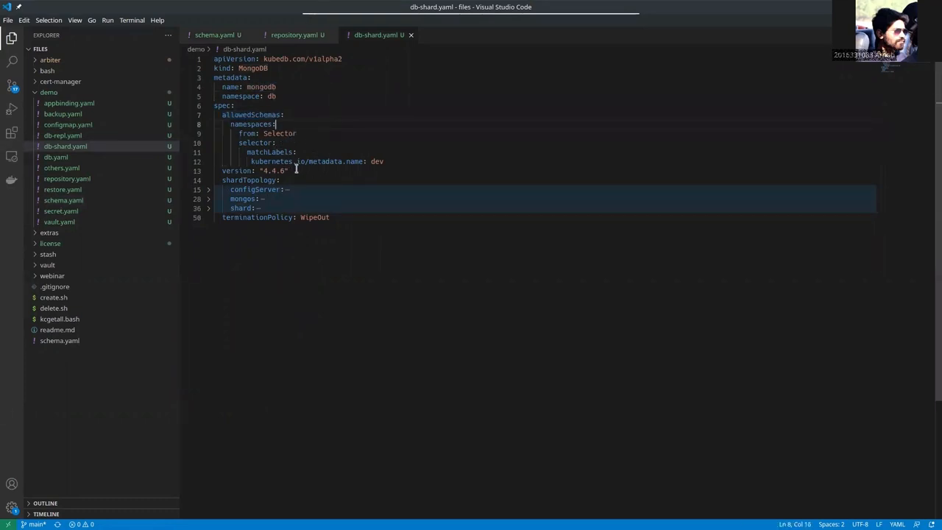
{"action": "double_click", "coordinate": [280, 132]}
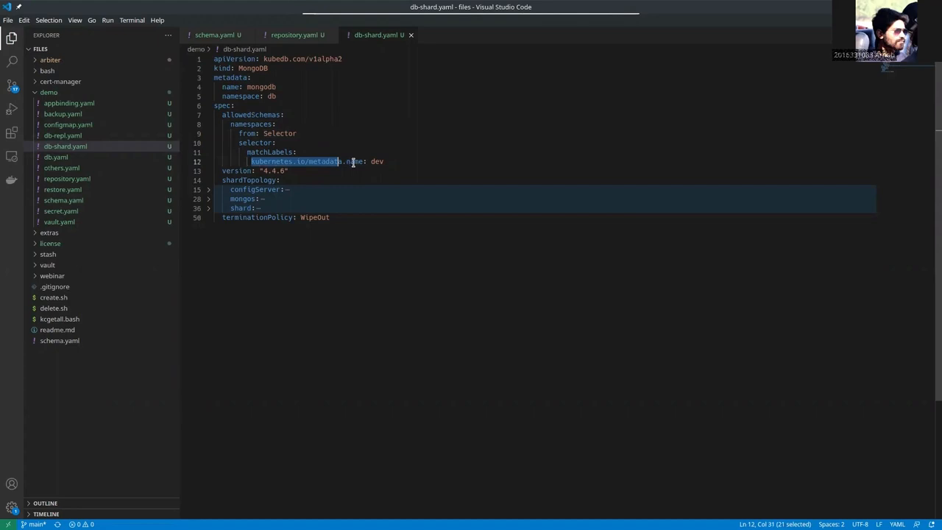
{"action": "left_click_drag", "start_coordinate": [338, 160], "coordinate": [382, 160]}
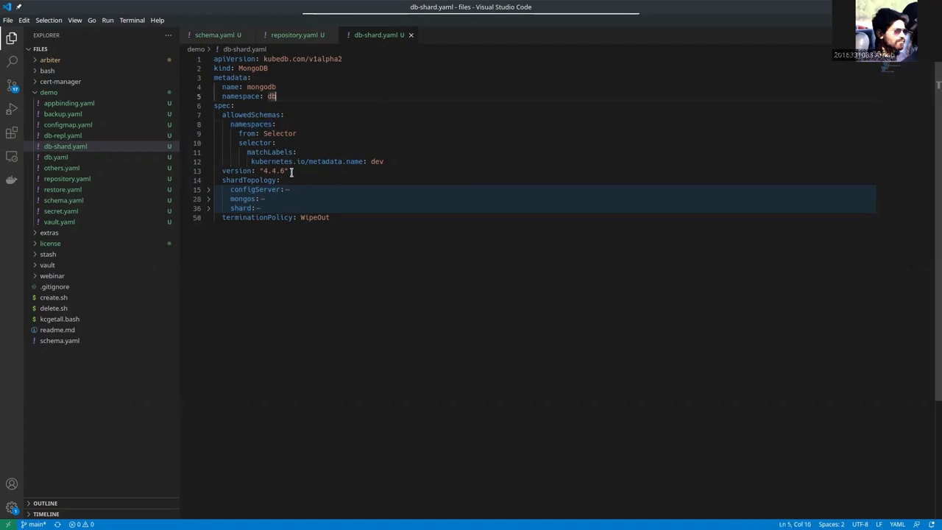
{"action": "double_click", "coordinate": [273, 171]}
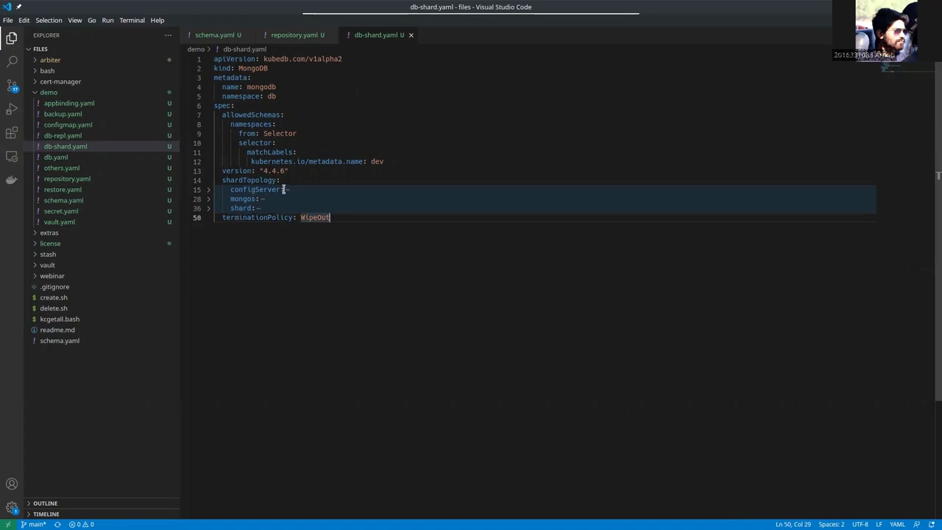
Expand and collapse the configServer, mongos and shard blocks to review their settings.
{"action": "left_click", "coordinate": [209, 188]}
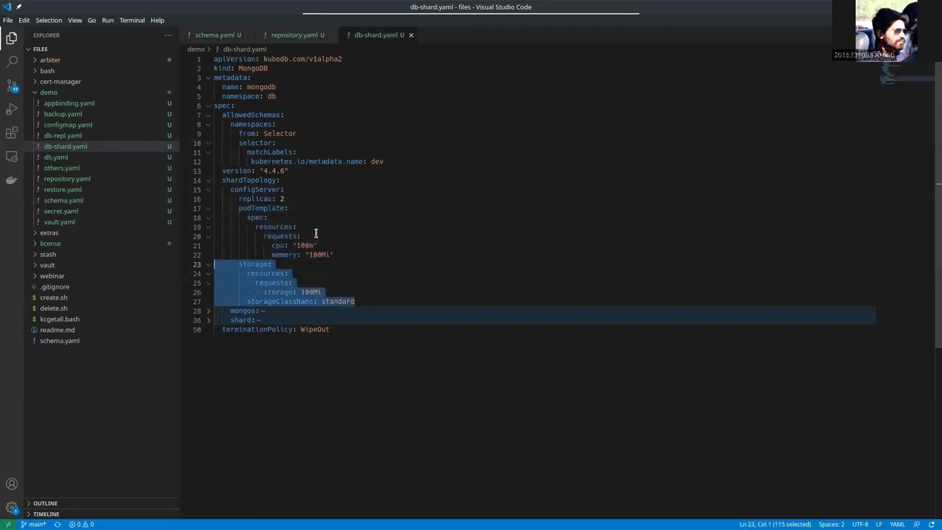
{"action": "left_click", "coordinate": [209, 189]}
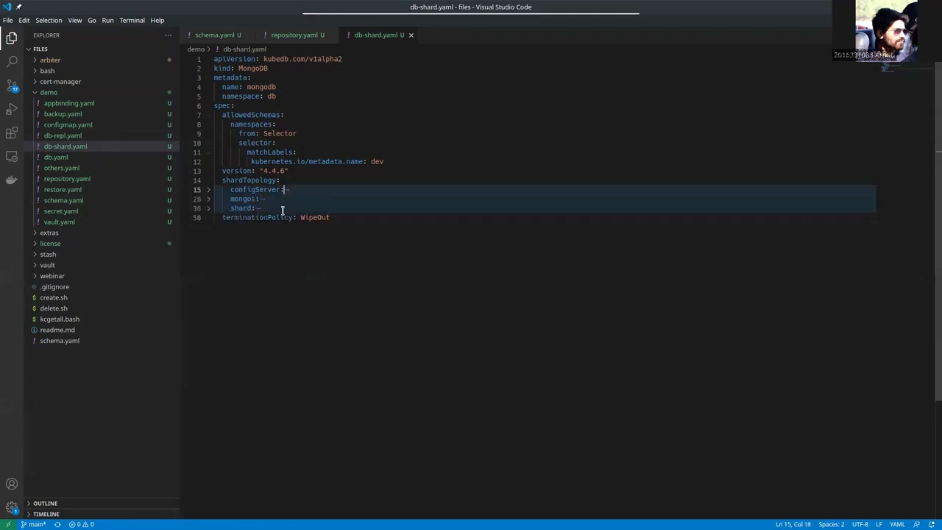
{"action": "left_click", "coordinate": [209, 199]}
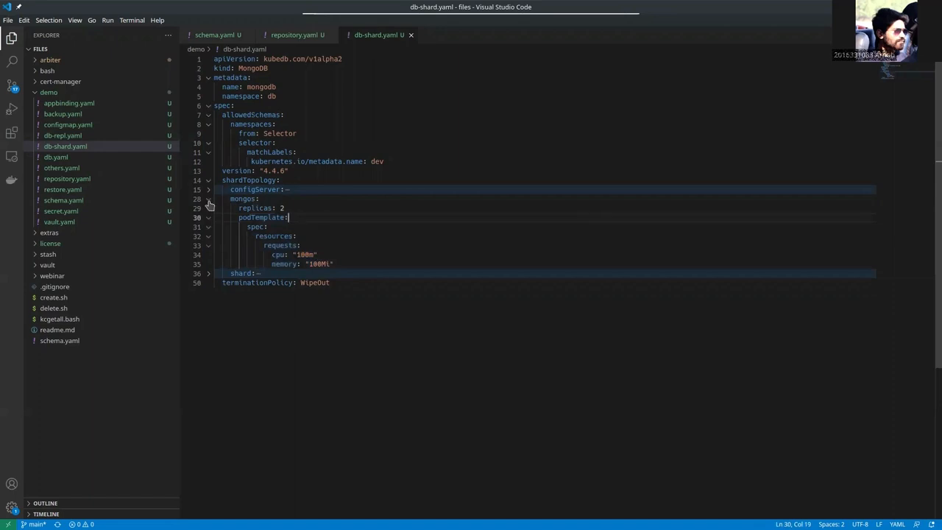
{"action": "left_click", "coordinate": [209, 209]}
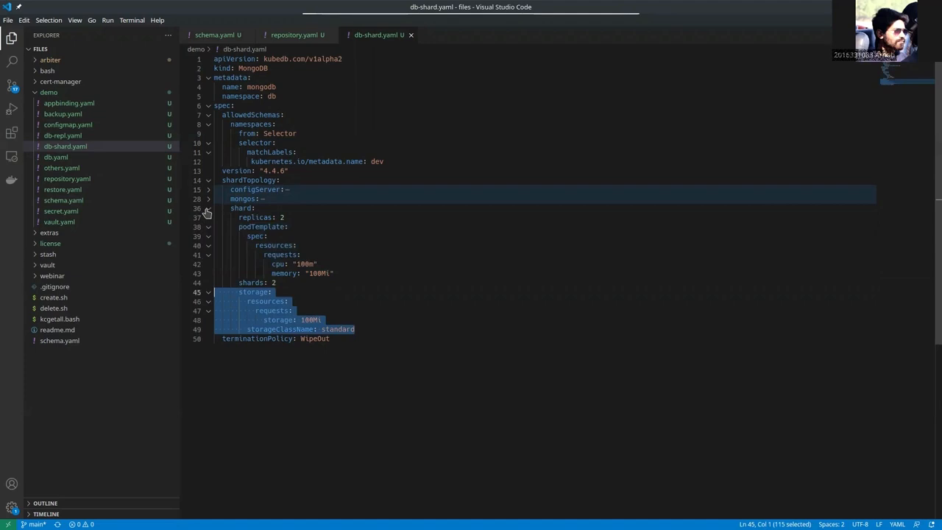
{"action": "left_click", "coordinate": [209, 209]}
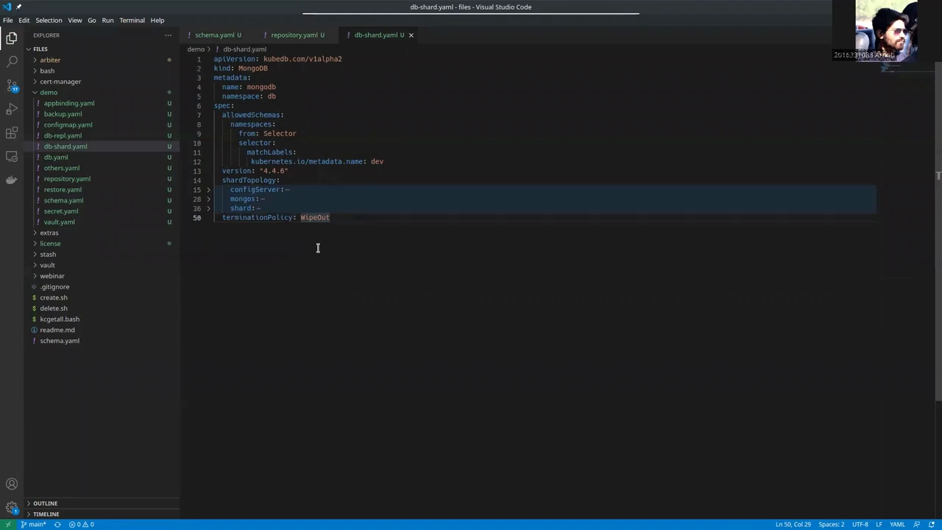
{"action": "left_click", "coordinate": [234, 106]}
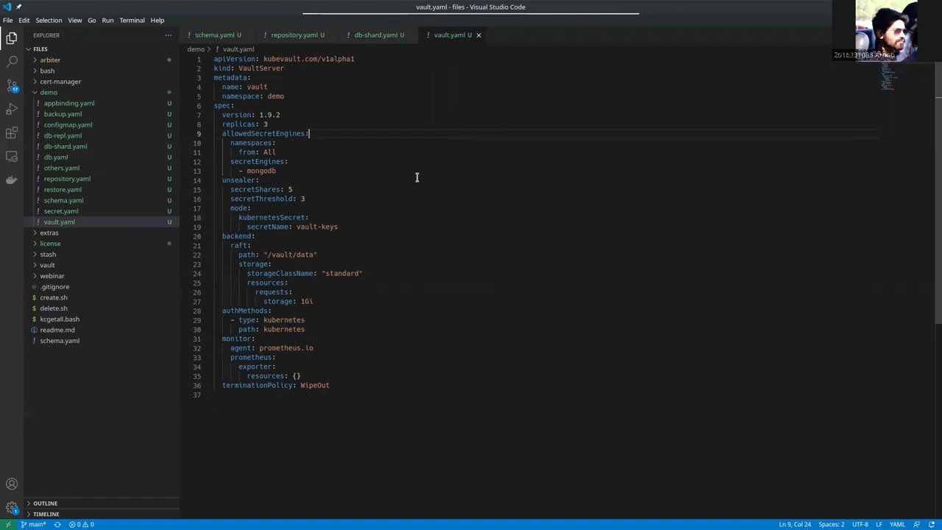
{"action": "mouse_move", "coordinate": [415, 177]}
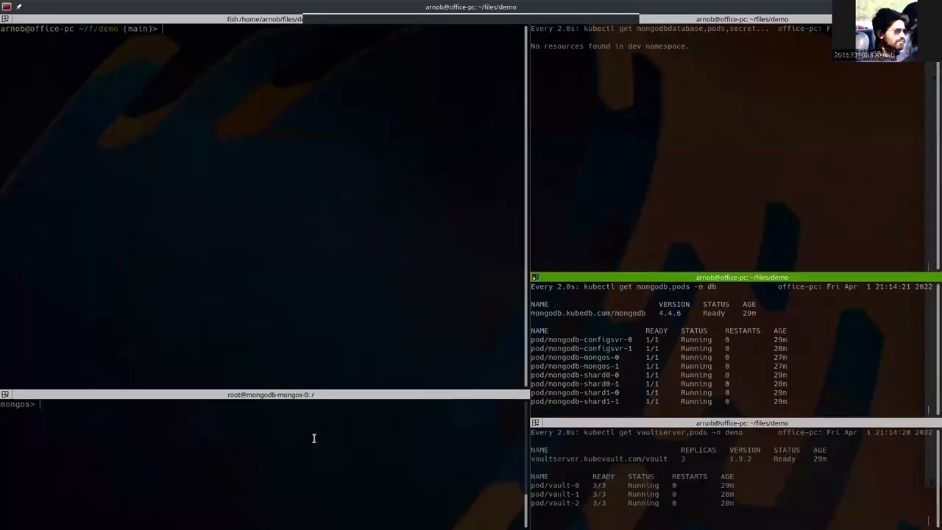
Run show in the mongos pane while checking the cluster watch panes.
{"action": "type", "text": "show"}
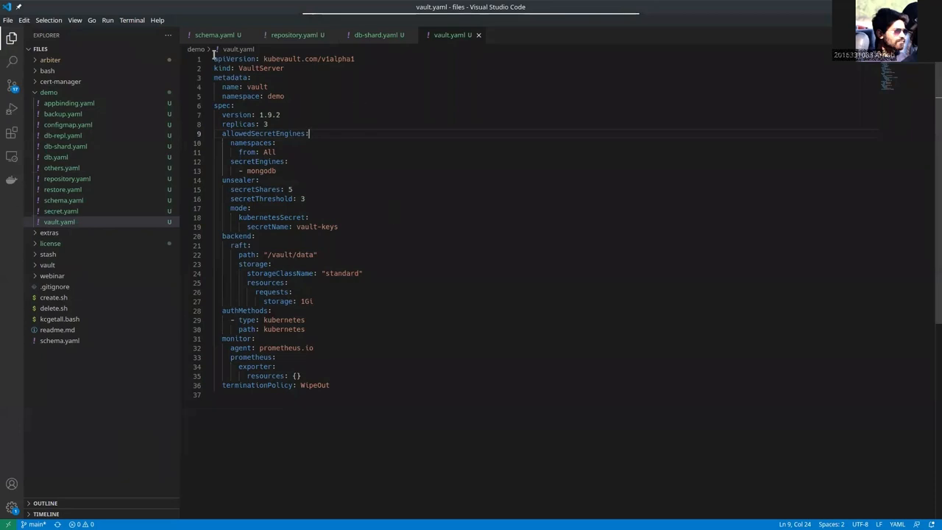
Review schema.yaml's MongoDBDatabase kind, glancing at db-shard.yaml for comparison.
{"action": "left_click", "coordinate": [215, 35]}
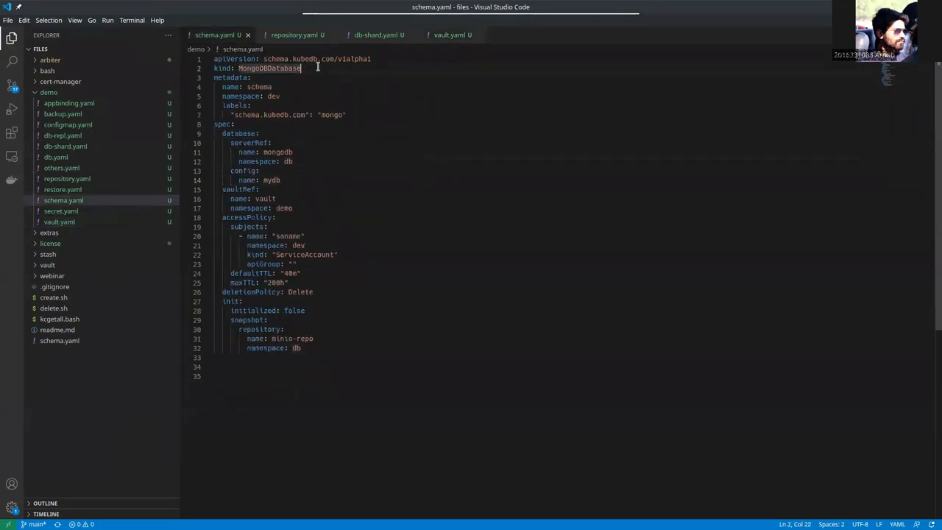
{"action": "double_click", "coordinate": [268, 68]}
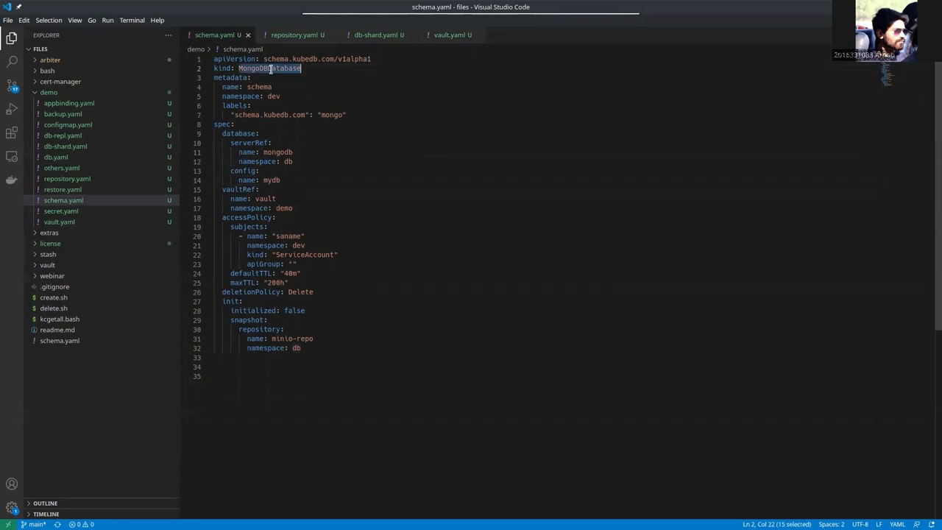
{"action": "double_click", "coordinate": [259, 87]}
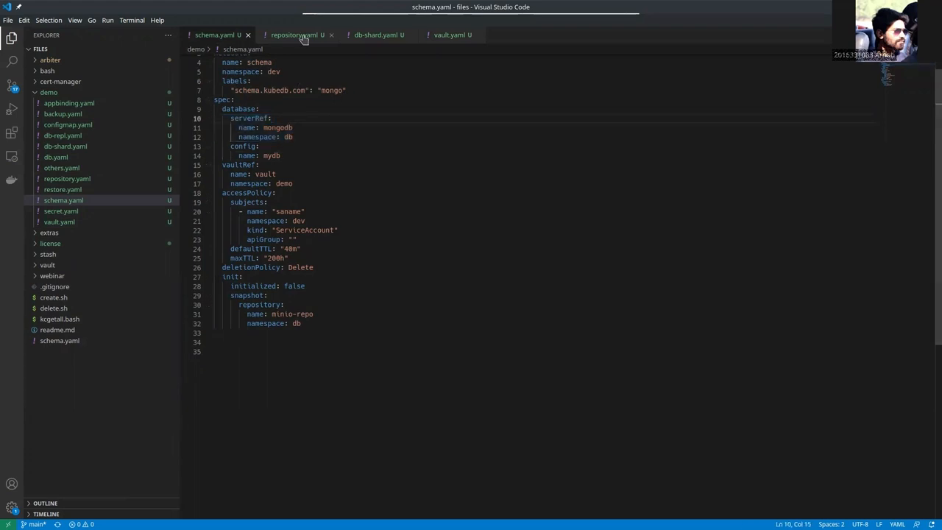
{"action": "left_click", "coordinate": [377, 36]}
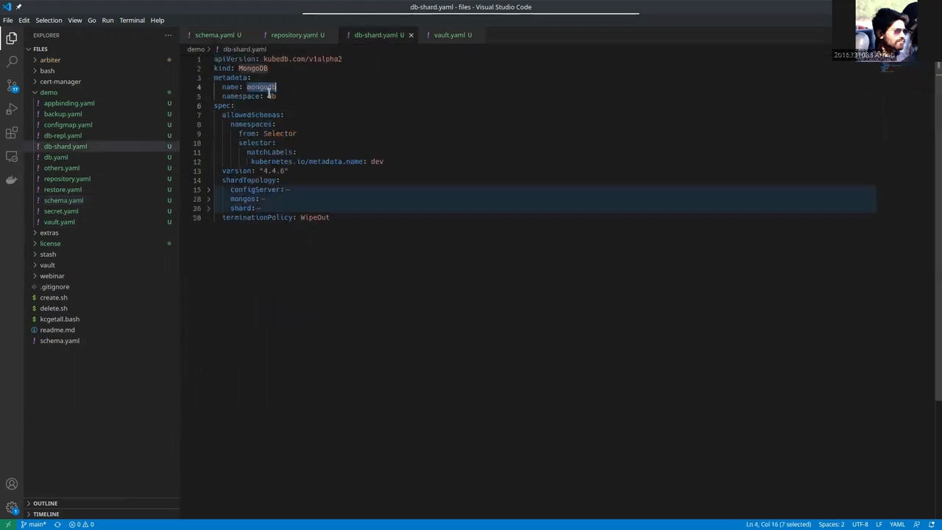
{"action": "left_click", "coordinate": [218, 35]}
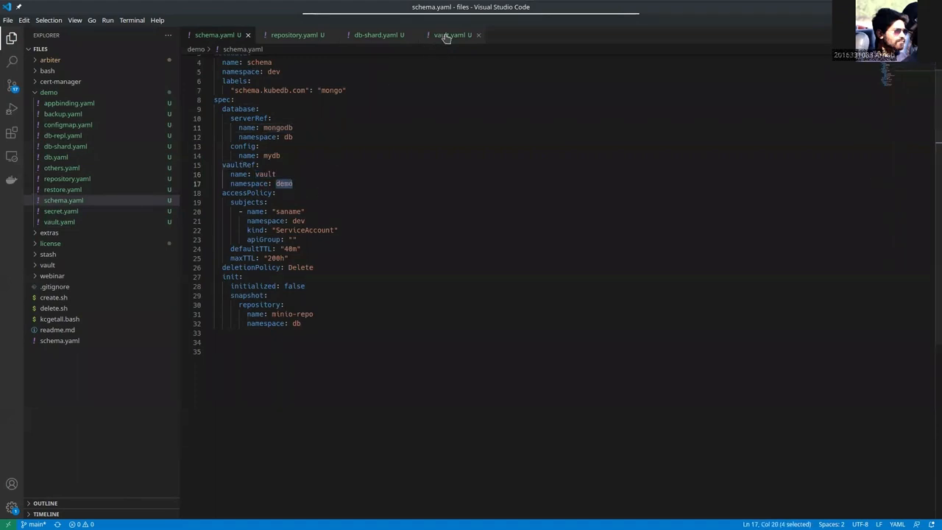
{"action": "mouse_move", "coordinate": [452, 35]}
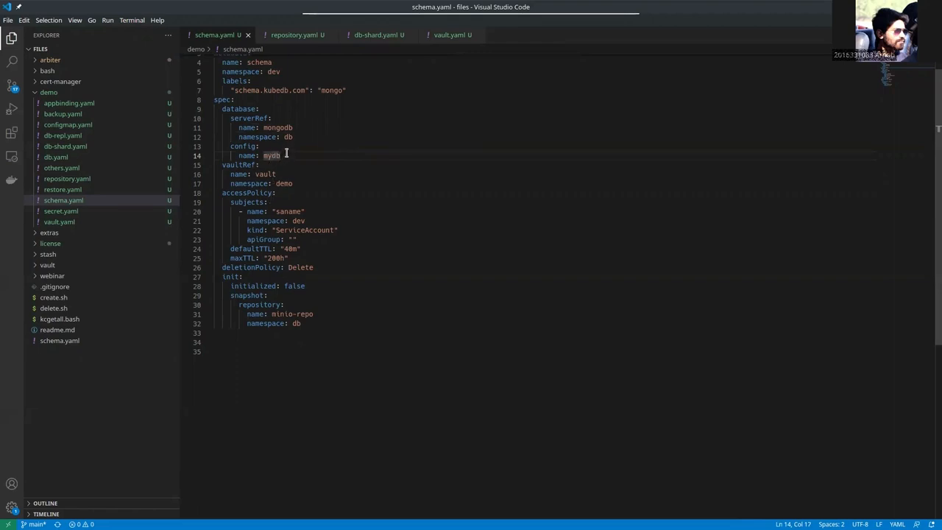
Highlight the mydb database name, Delete deletion policy and init snapshot with initialized false.
{"action": "double_click", "coordinate": [271, 156]}
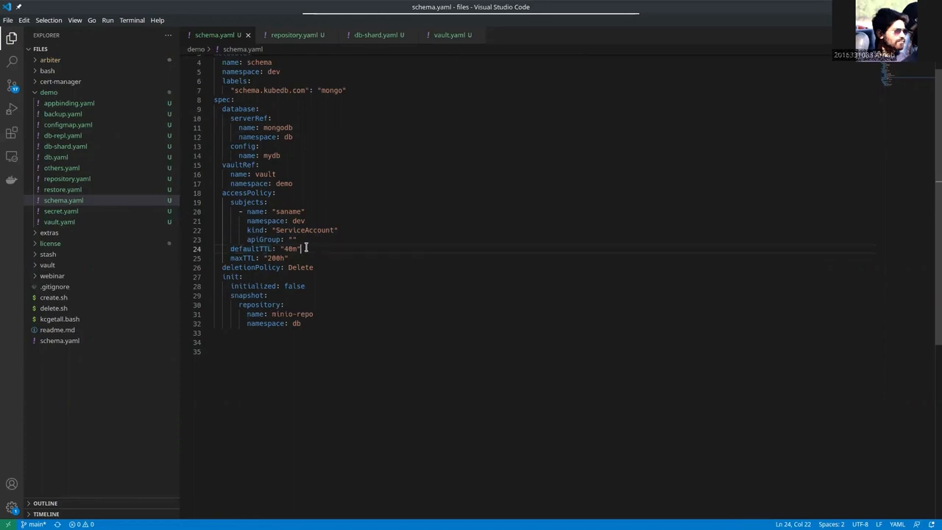
{"action": "double_click", "coordinate": [290, 249]}
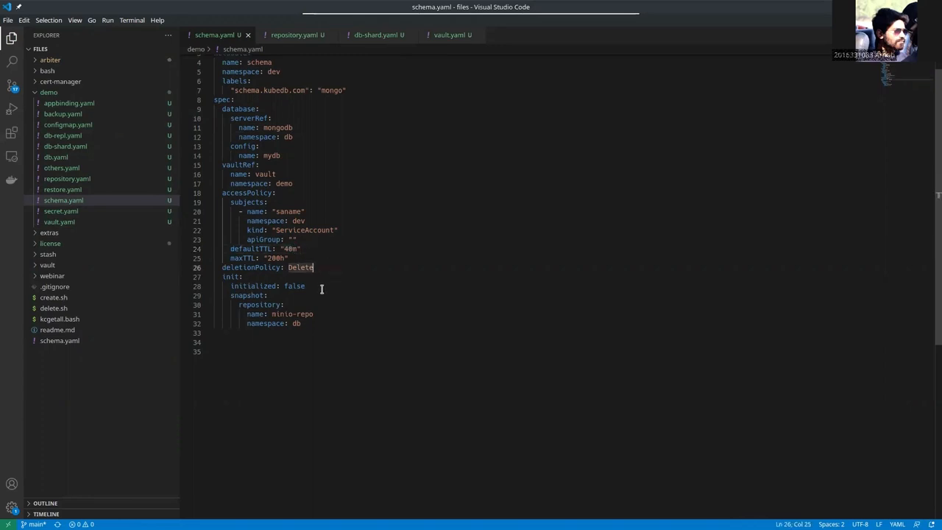
{"action": "double_click", "coordinate": [247, 294]}
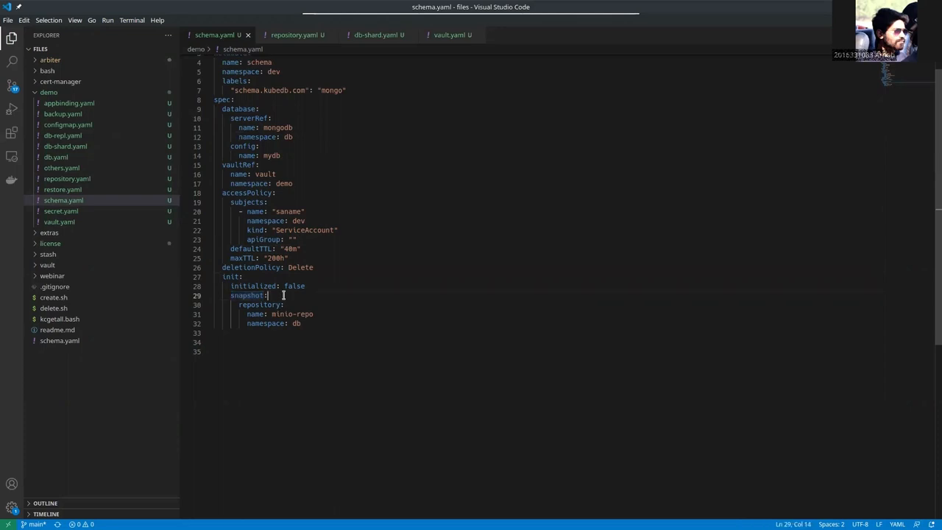
{"action": "left_click_drag", "start_coordinate": [268, 294], "coordinate": [300, 324]}
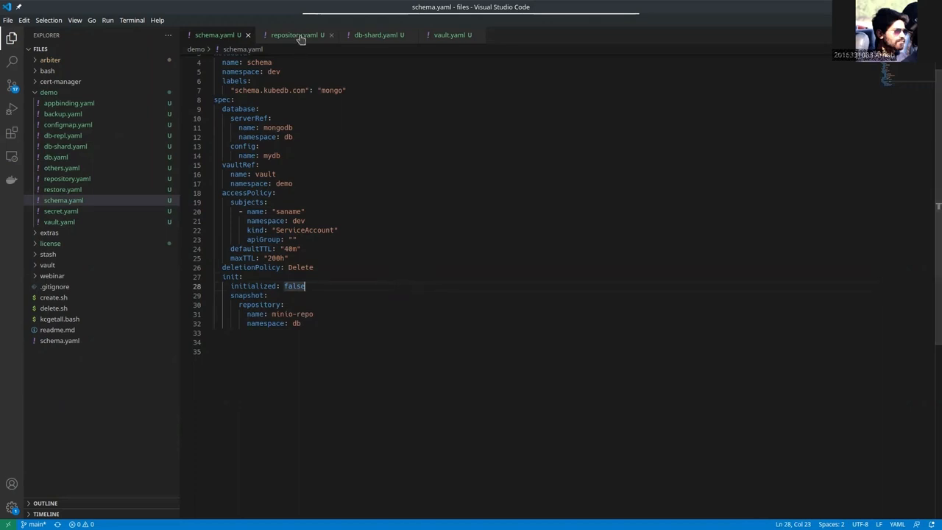
Flip between repository.yaml and schema.yaml to compare the minio-repo repository reference.
{"action": "left_click", "coordinate": [298, 36]}
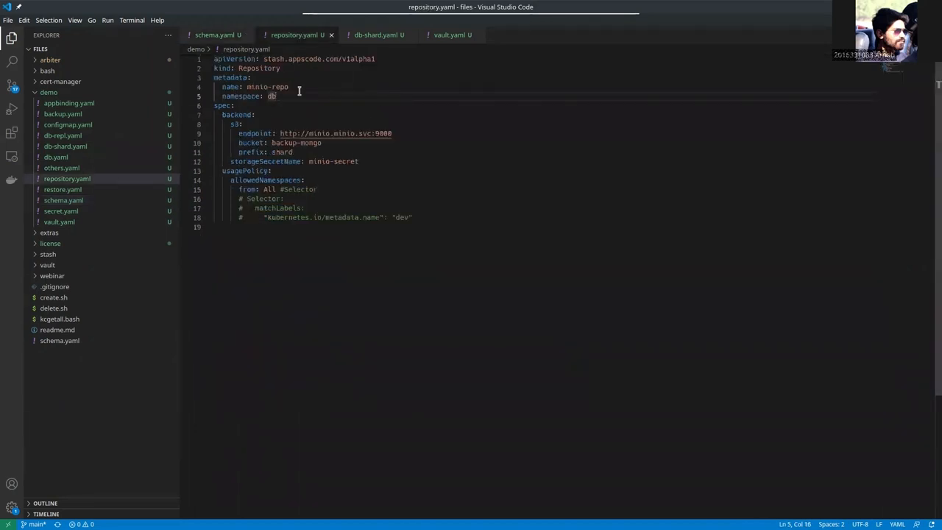
{"action": "left_click", "coordinate": [217, 35]}
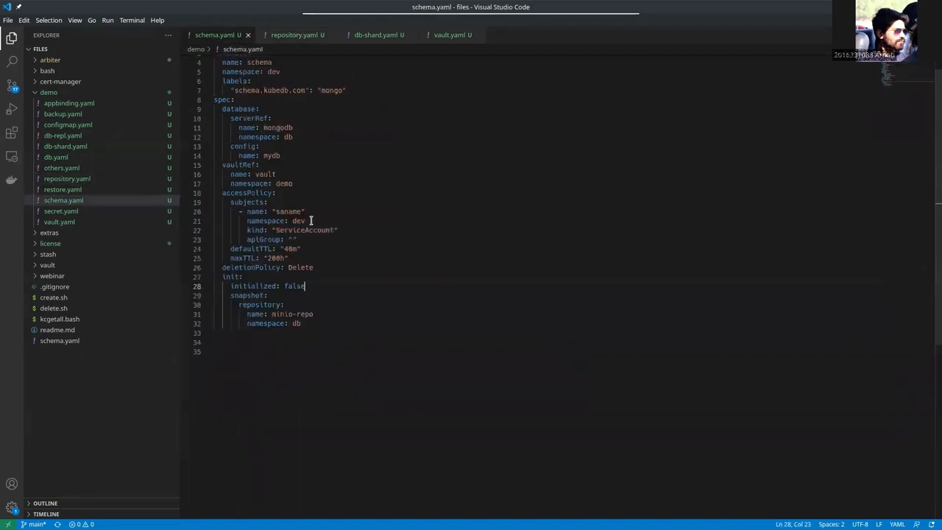
{"action": "left_click", "coordinate": [297, 35]}
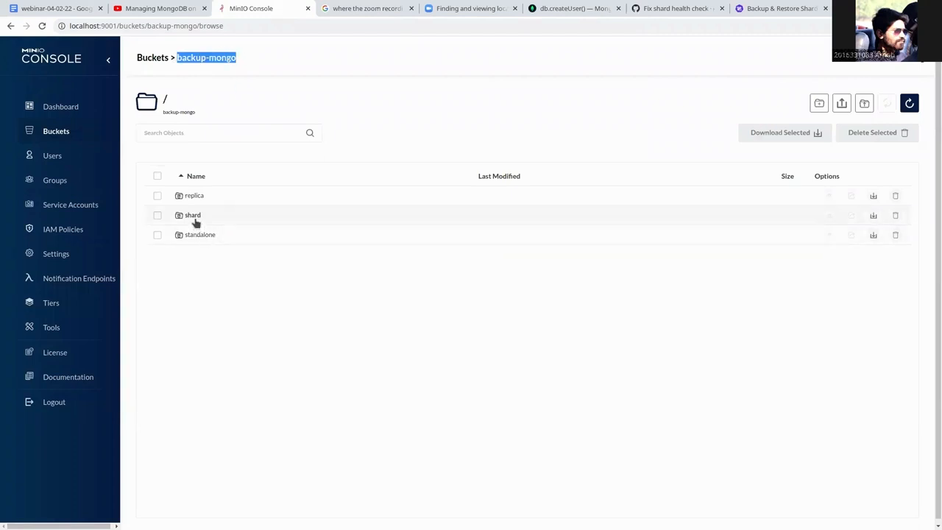
{"action": "mouse_move", "coordinate": [203, 224]}
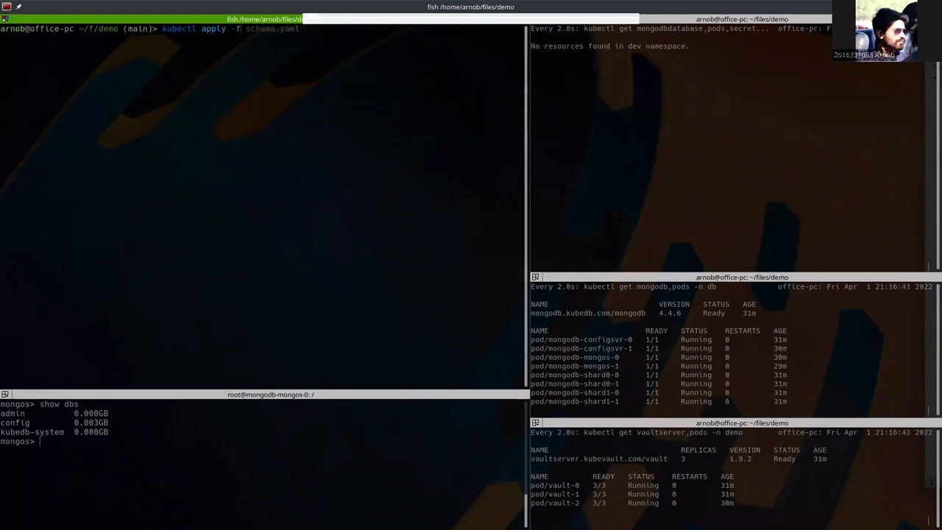
Apply secret.yaml, repository.yaml and schema.yaml with kubectl, then list databases in mongos showing mydb.
{"action": "type", "text": "secret.yaml"}
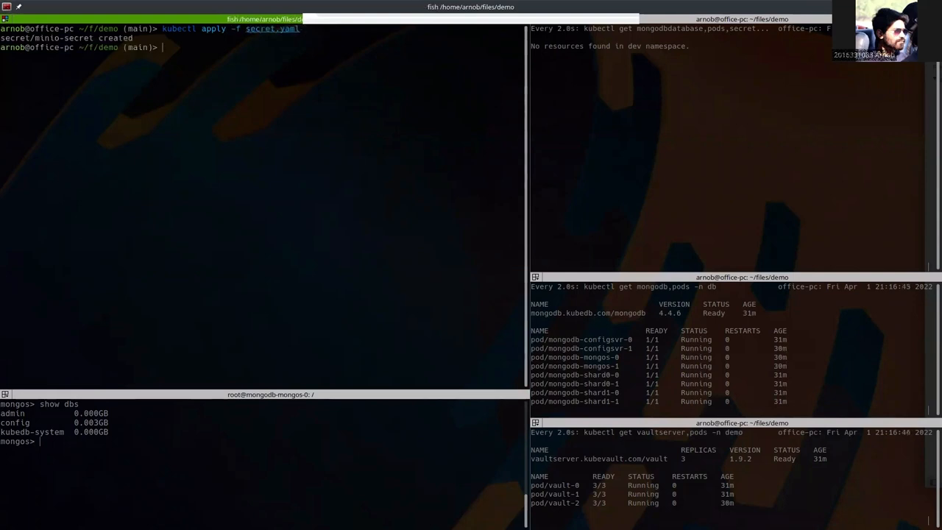
{"action": "type", "text": "kubectl apply -f secret.yaml"}
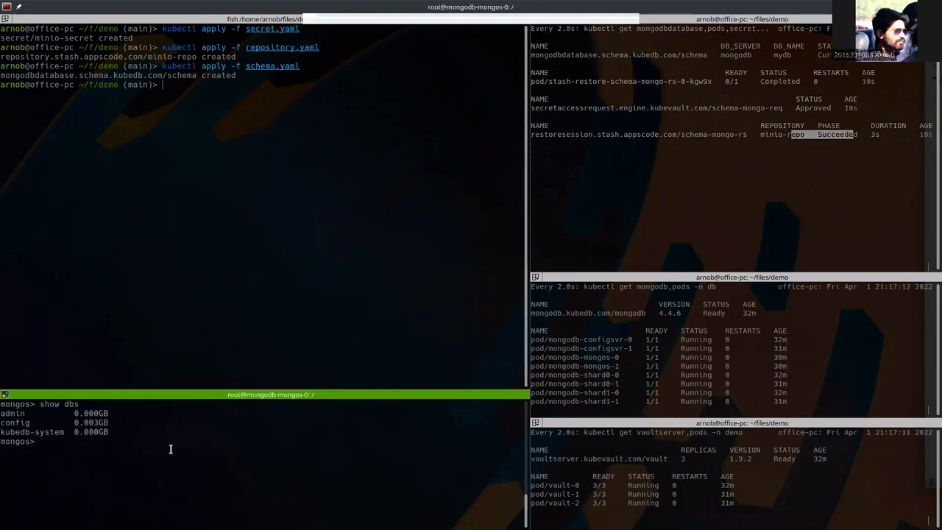
{"action": "type", "text": "show dbs"}
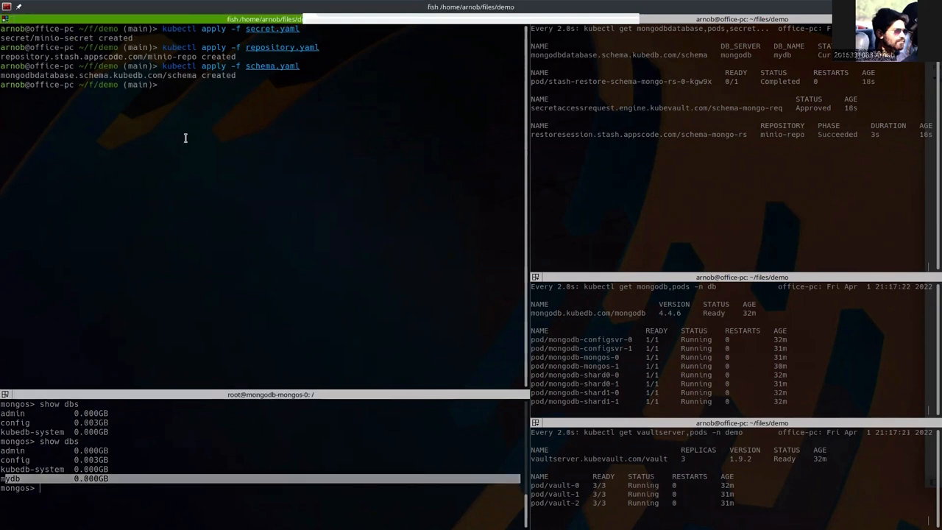
Look up the dev schema's status.authSecret.name with kubectl get mongodbdatabase jsonpath.
{"action": "type", "text": "kubectl get mongodbdatabase -n dev schema -o=jsonpath='{.status.authSecret.name}'"}
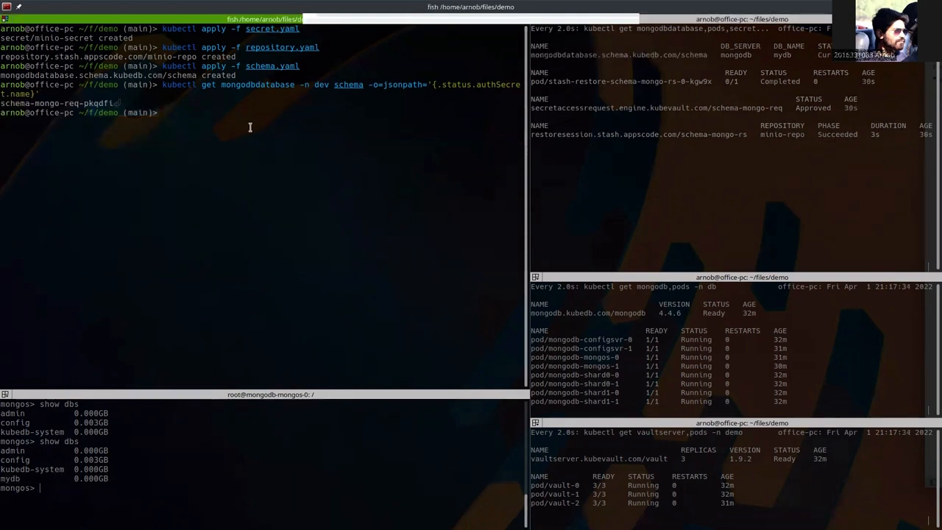
Print the schema-mongo-req-k70dnd secret's username and password with kvs -n dev.
{"action": "type", "text": "kvs -n dev schema-mongo-req-k70dnd"}
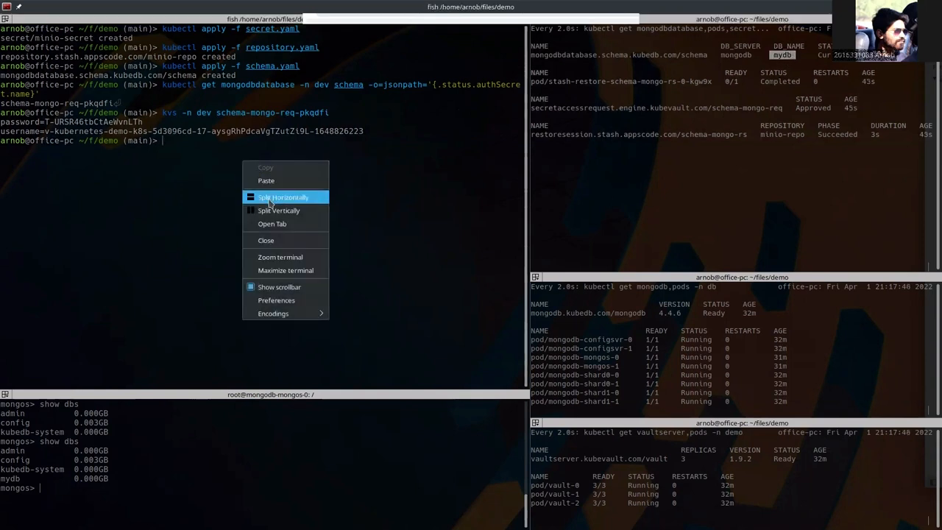
In a new split pane, exec into pod/mongodb-mongos-0 in the db namespace.
{"action": "left_click", "coordinate": [282, 197]}
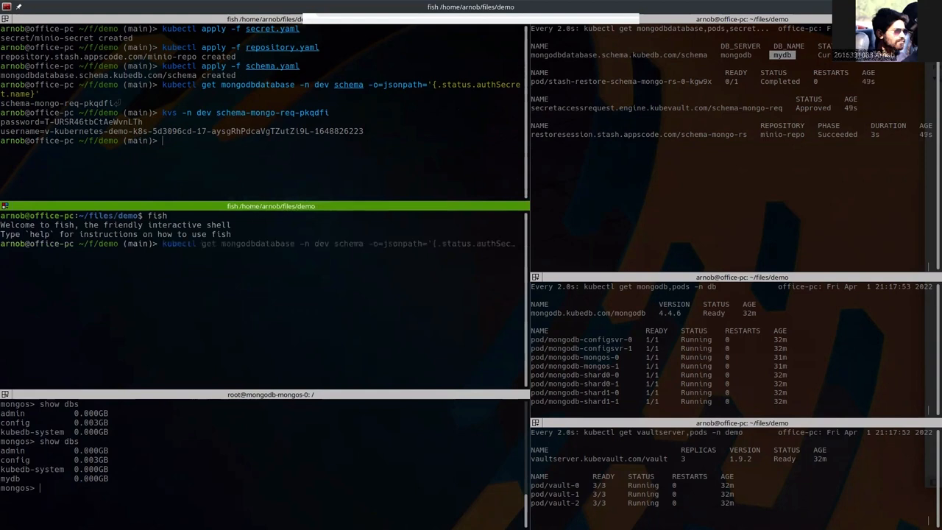
{"action": "type", "text": "kubectl exec -it pod/mongodb-mongos-0 -n db -- bash"}
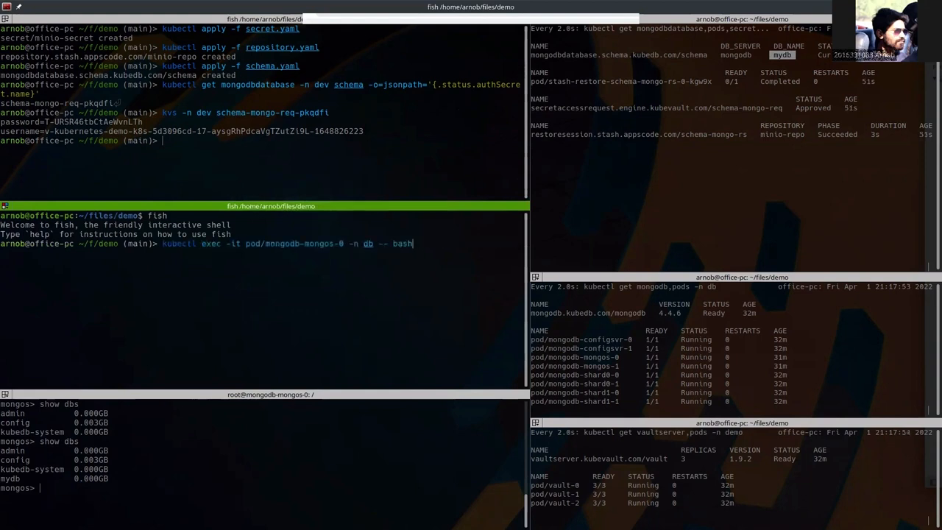
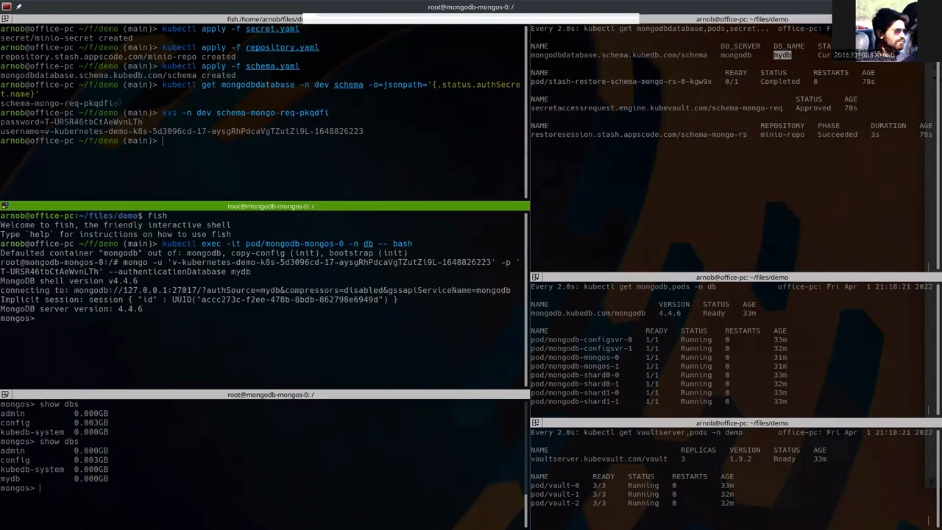
Run show dbs and switch to mydb in the credentialed mongo shell.
{"action": "type", "text": "show"}
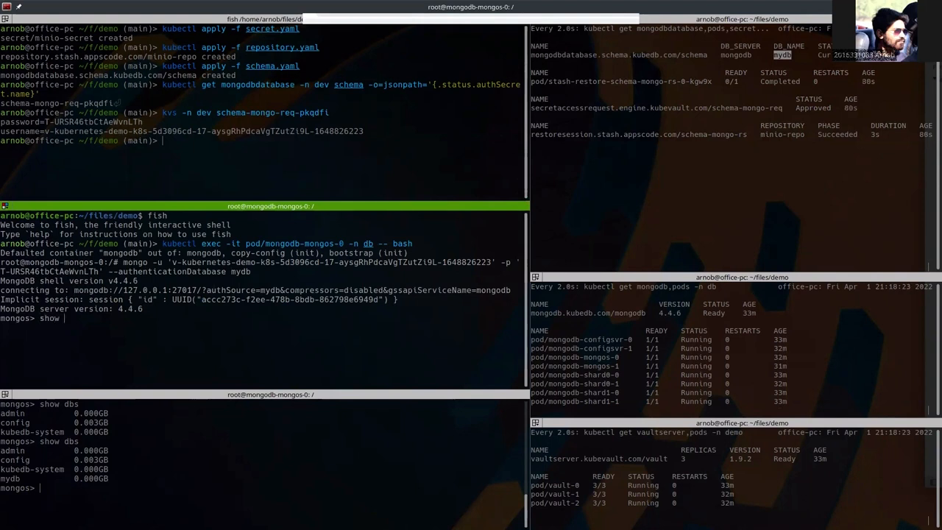
{"action": "type", "text": "dbs"}
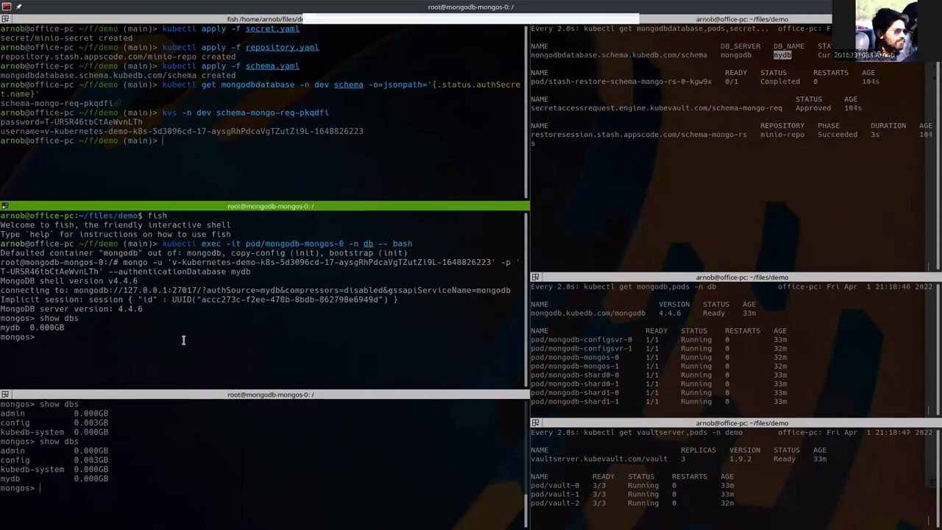
{"action": "type", "text": "use"}
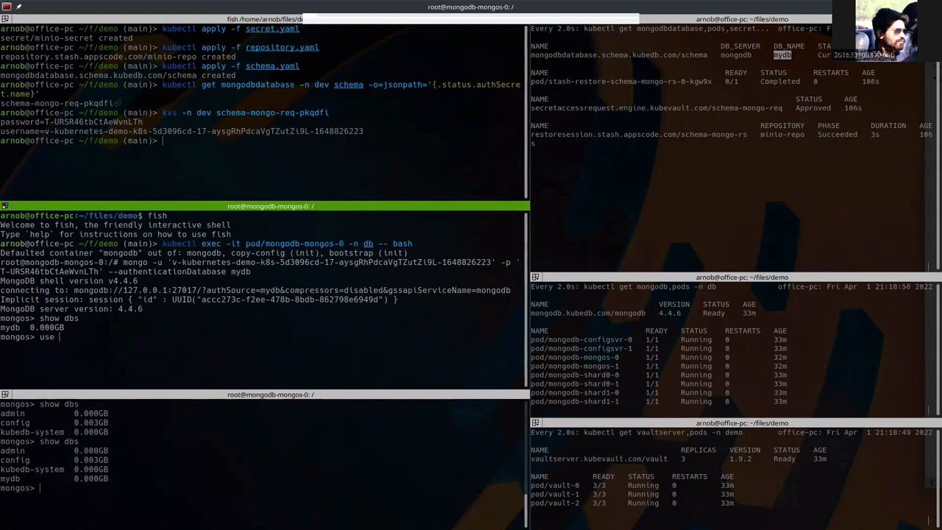
{"action": "type", "text": "myd"}
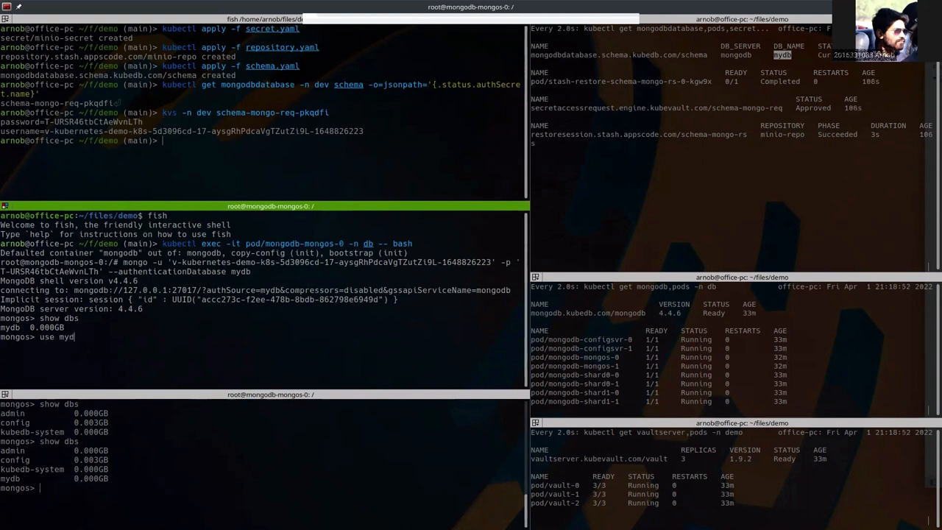
{"action": "type", "text": "show collec"}
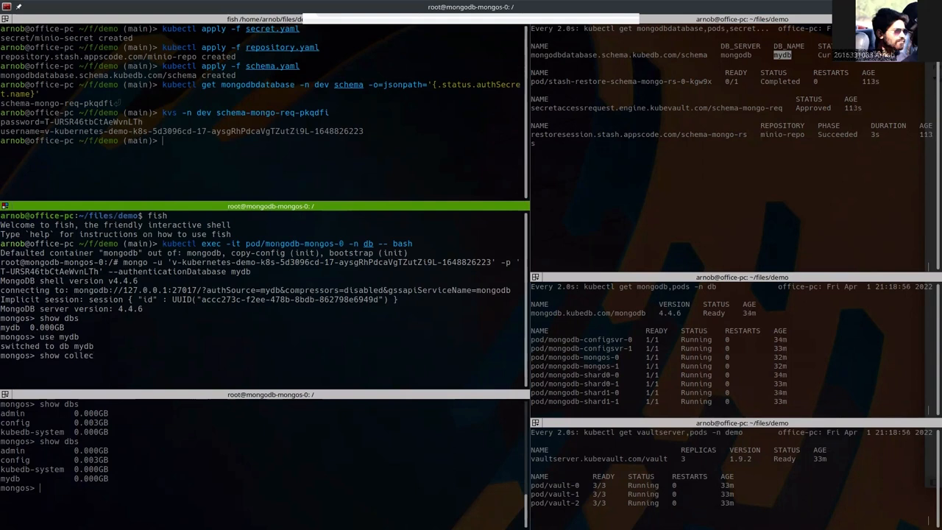
List mydb's collections and run db.databases.find() to return the hello/awesome document.
{"action": "type", "text": "sh"}
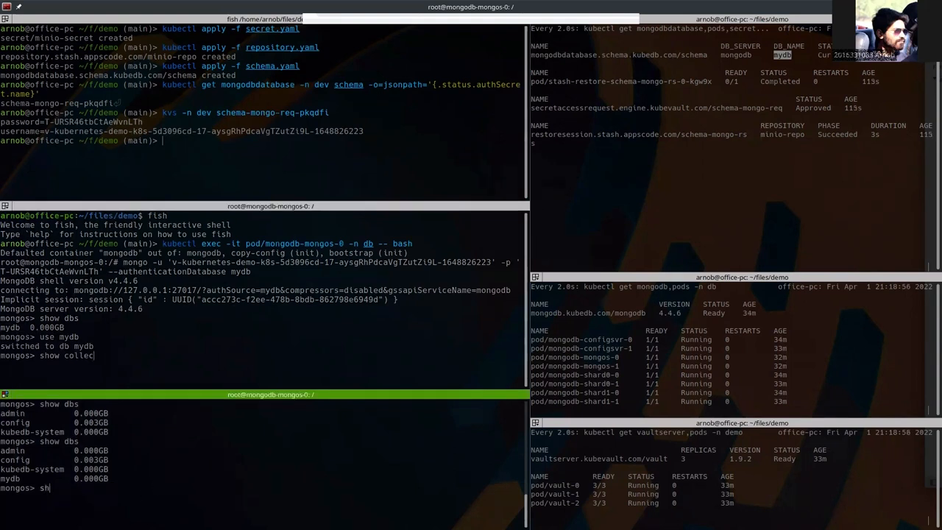
{"action": "type", "text": "ow collections"}
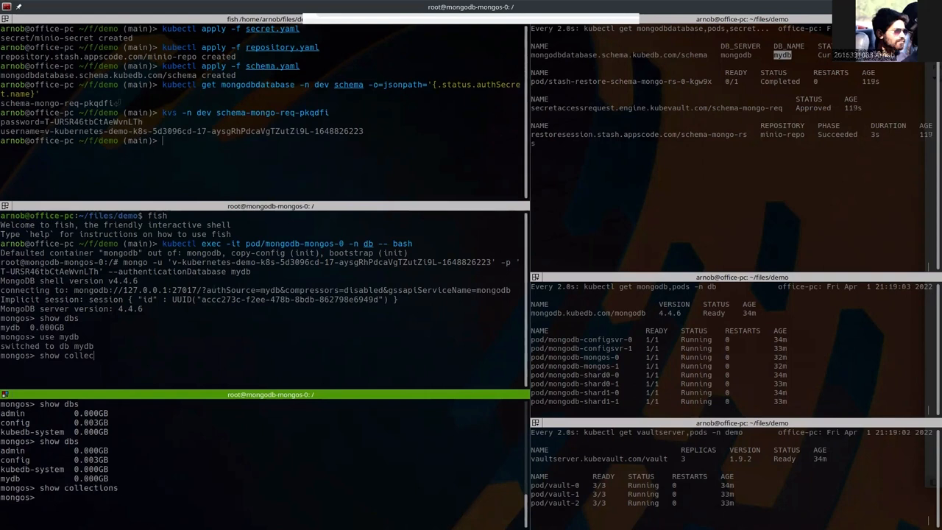
{"action": "type", "text": "use mydb"}
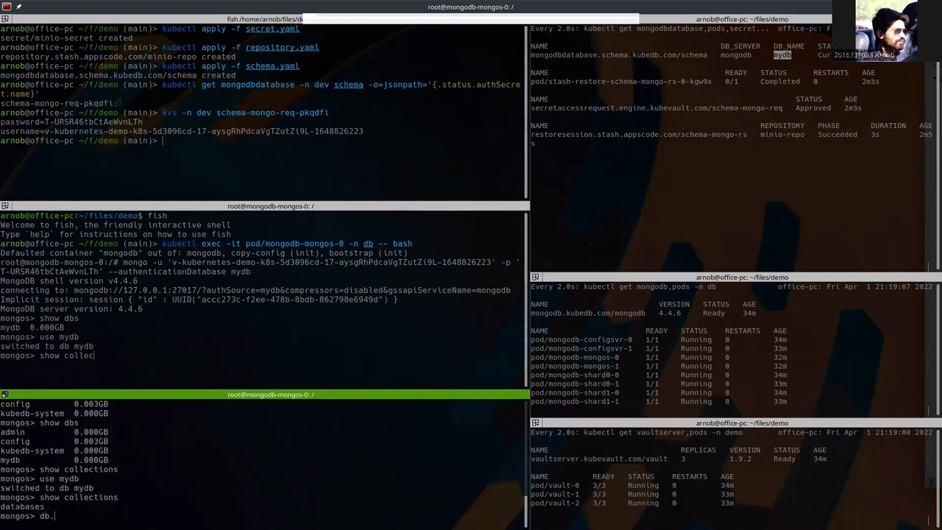
{"action": "type", "text": "databases.find("}
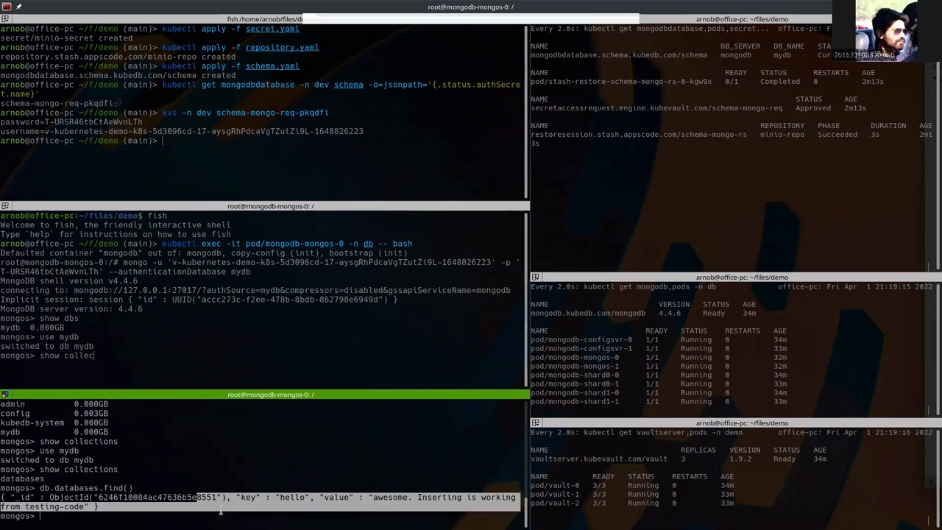
{"action": "mouse_move", "coordinate": [300, 129]}
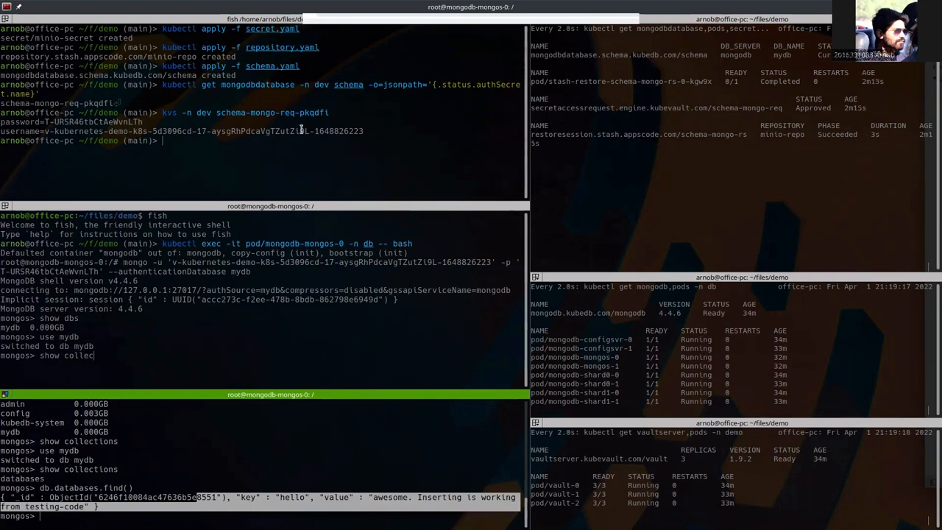